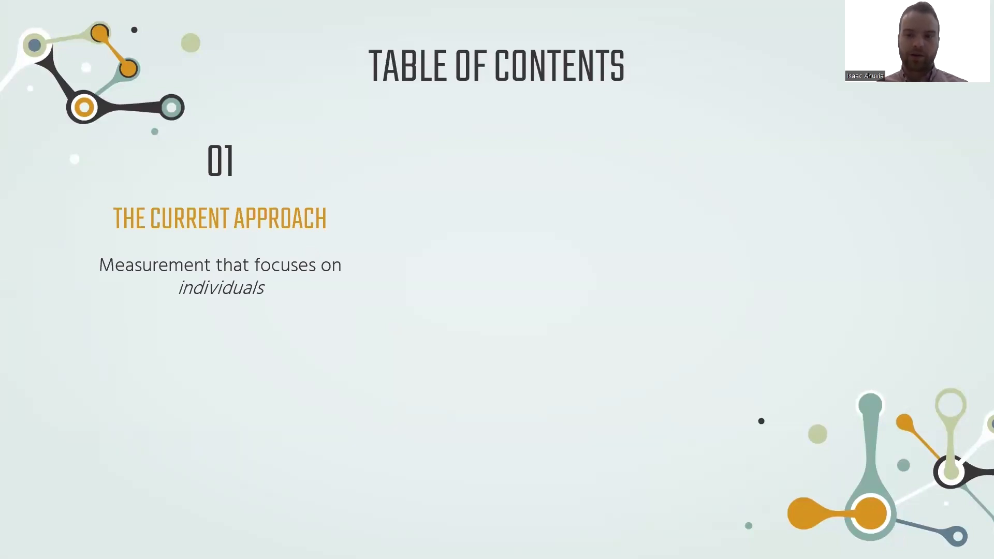
key(right)
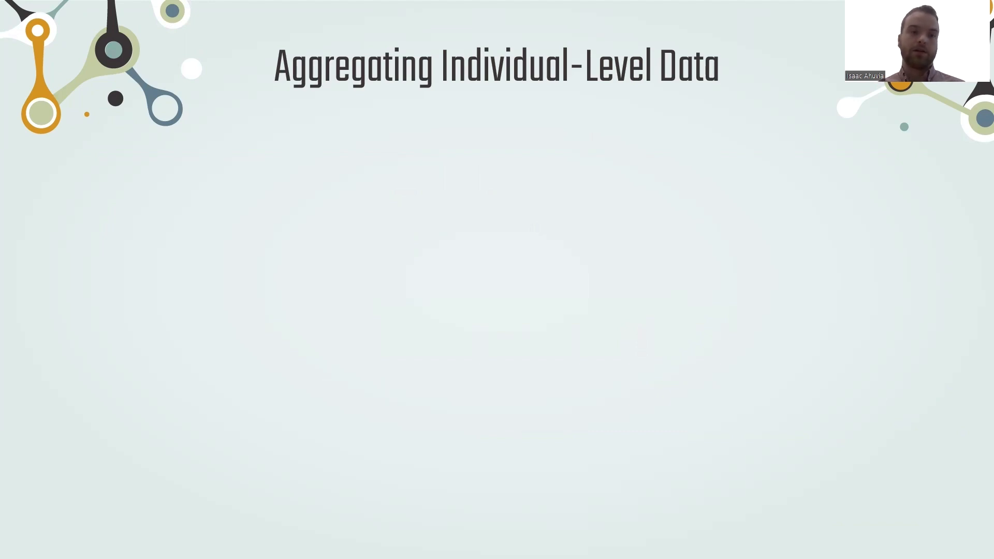